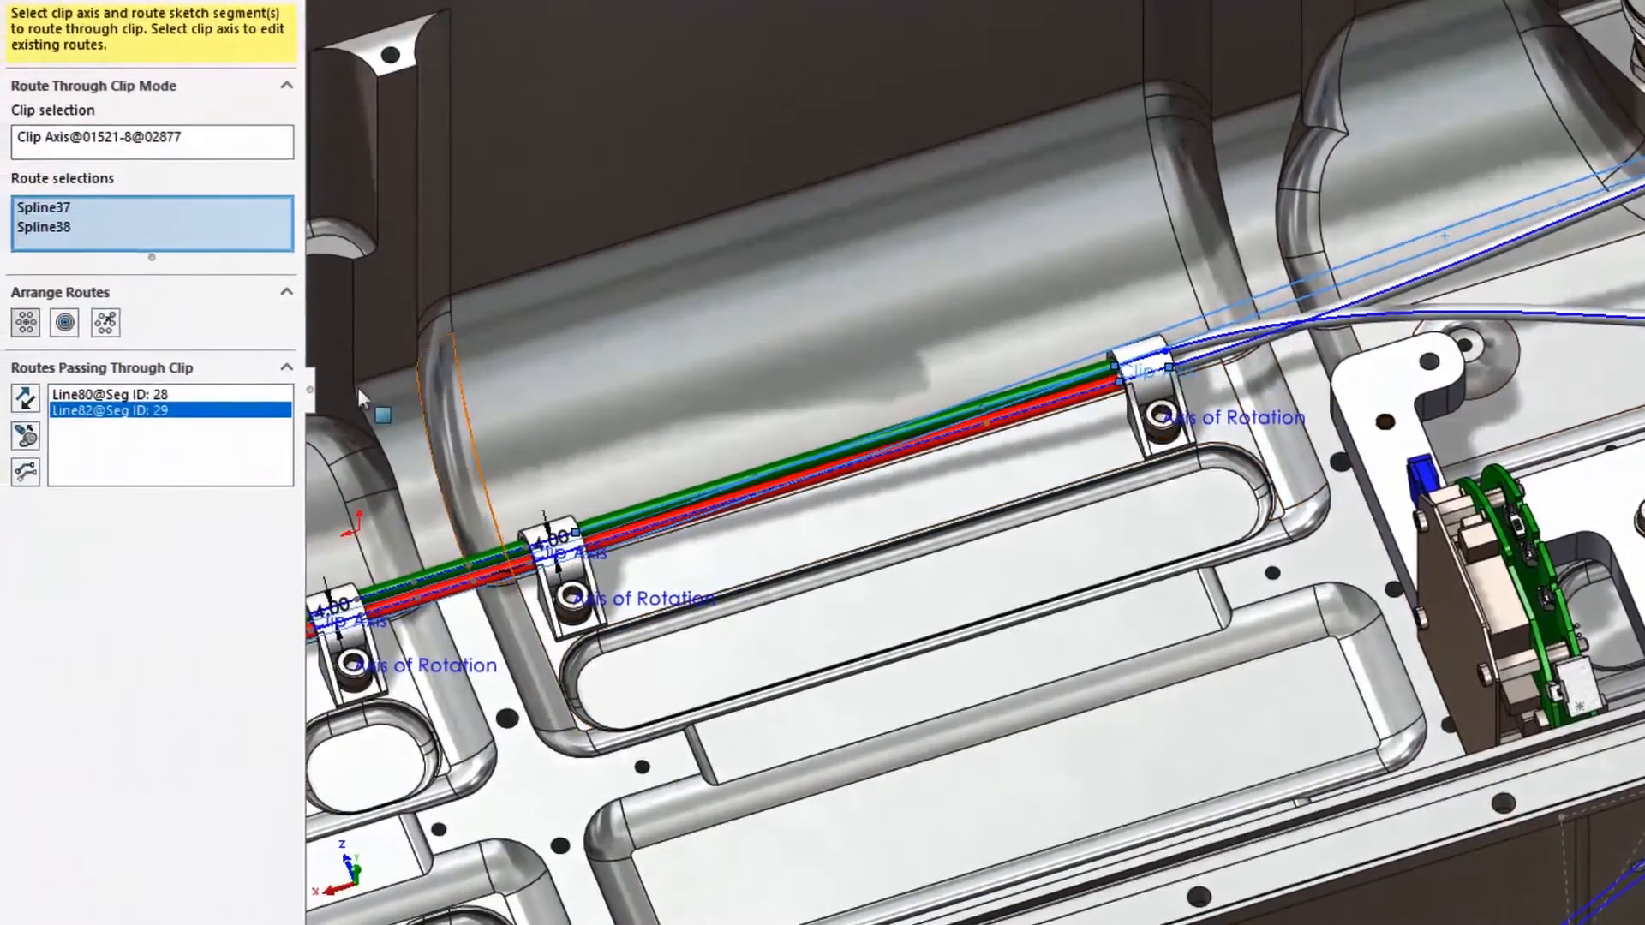
Arrange the routes through the clip bundled concentrically on the clip axis rather than offset.
{"action": "left_click", "coordinate": [66, 323]}
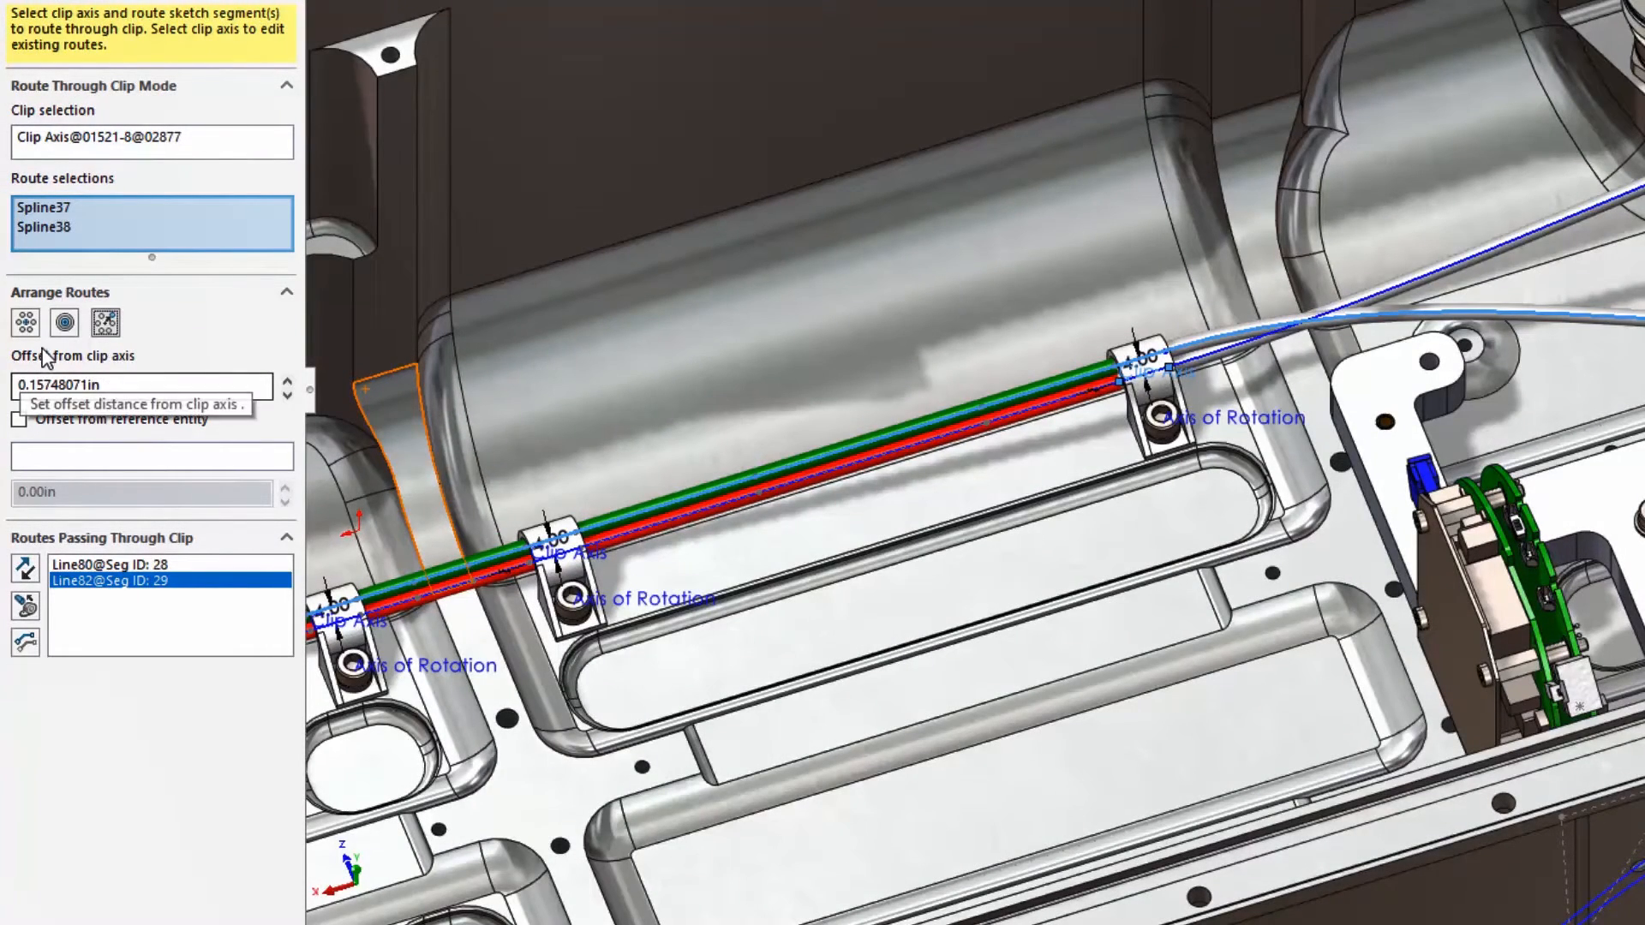
{"action": "left_click", "coordinate": [62, 322]}
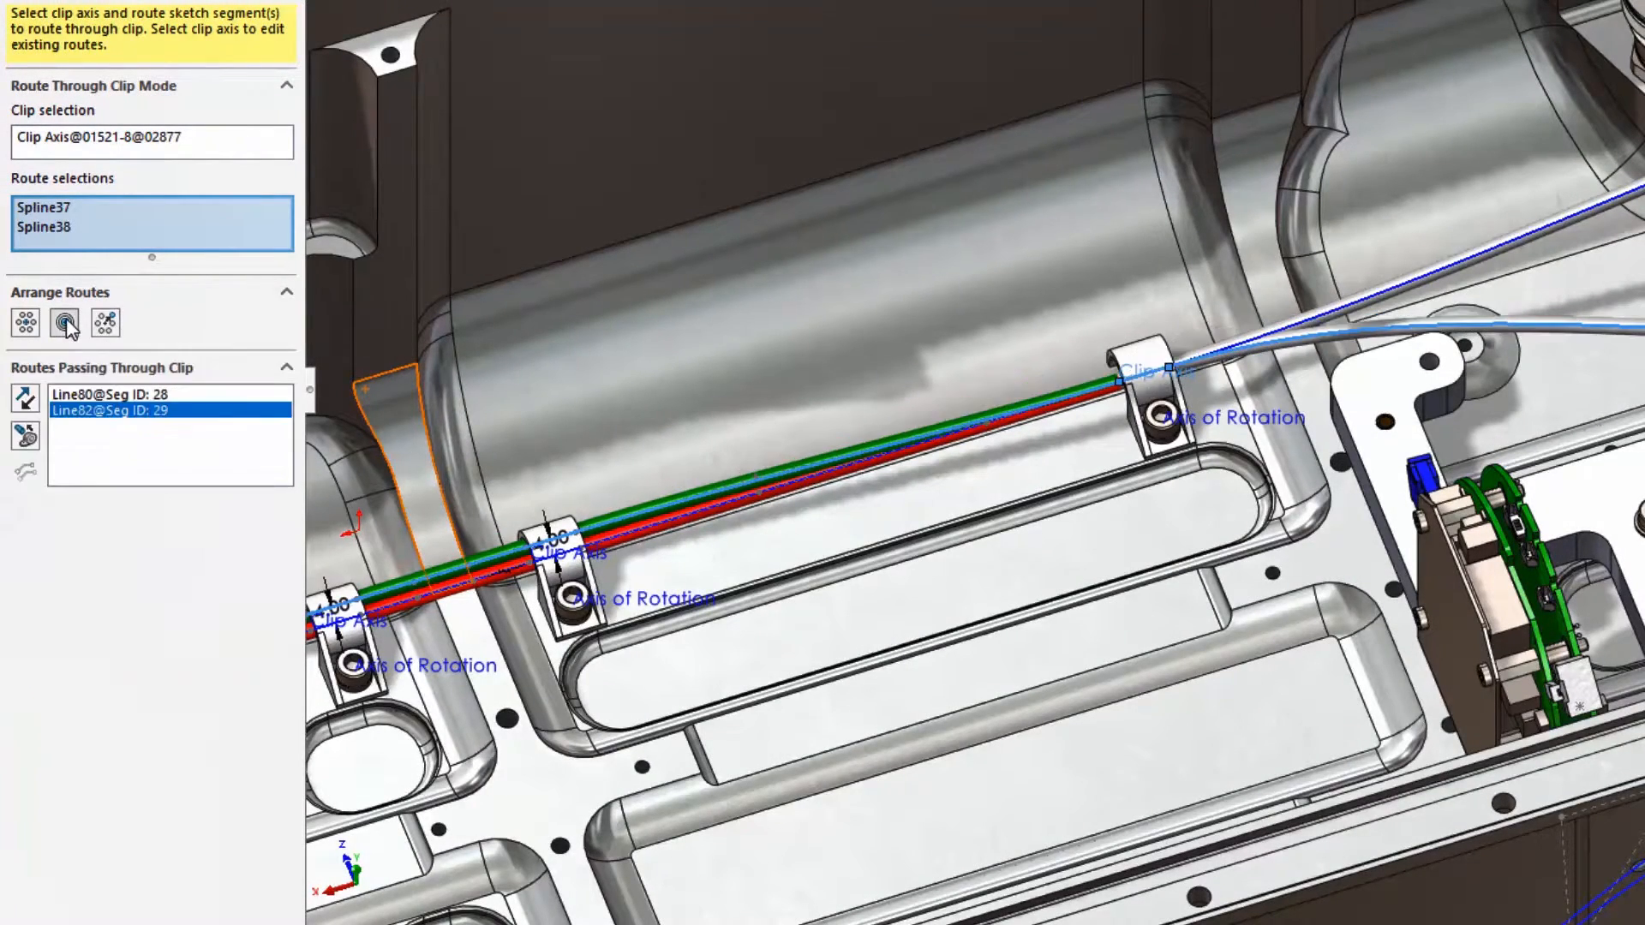
{"action": "left_click", "coordinate": [24, 323]}
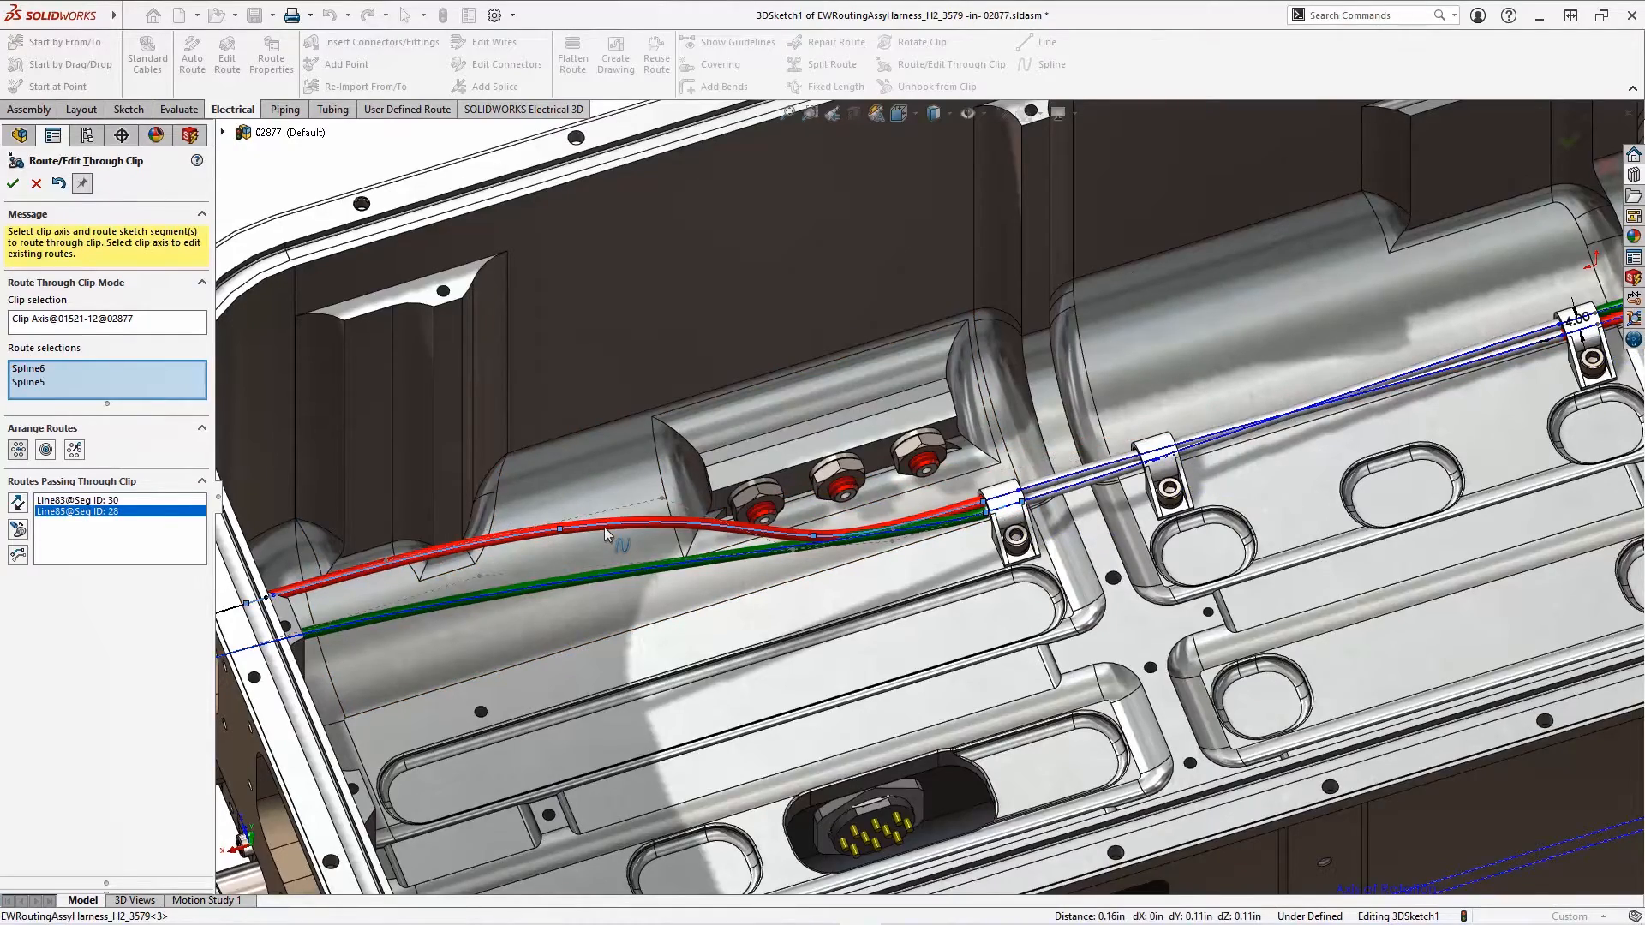
Confirm Route/Edit Through Clip and return to the Electrical 3D routing commands.
{"action": "left_click", "coordinate": [12, 184]}
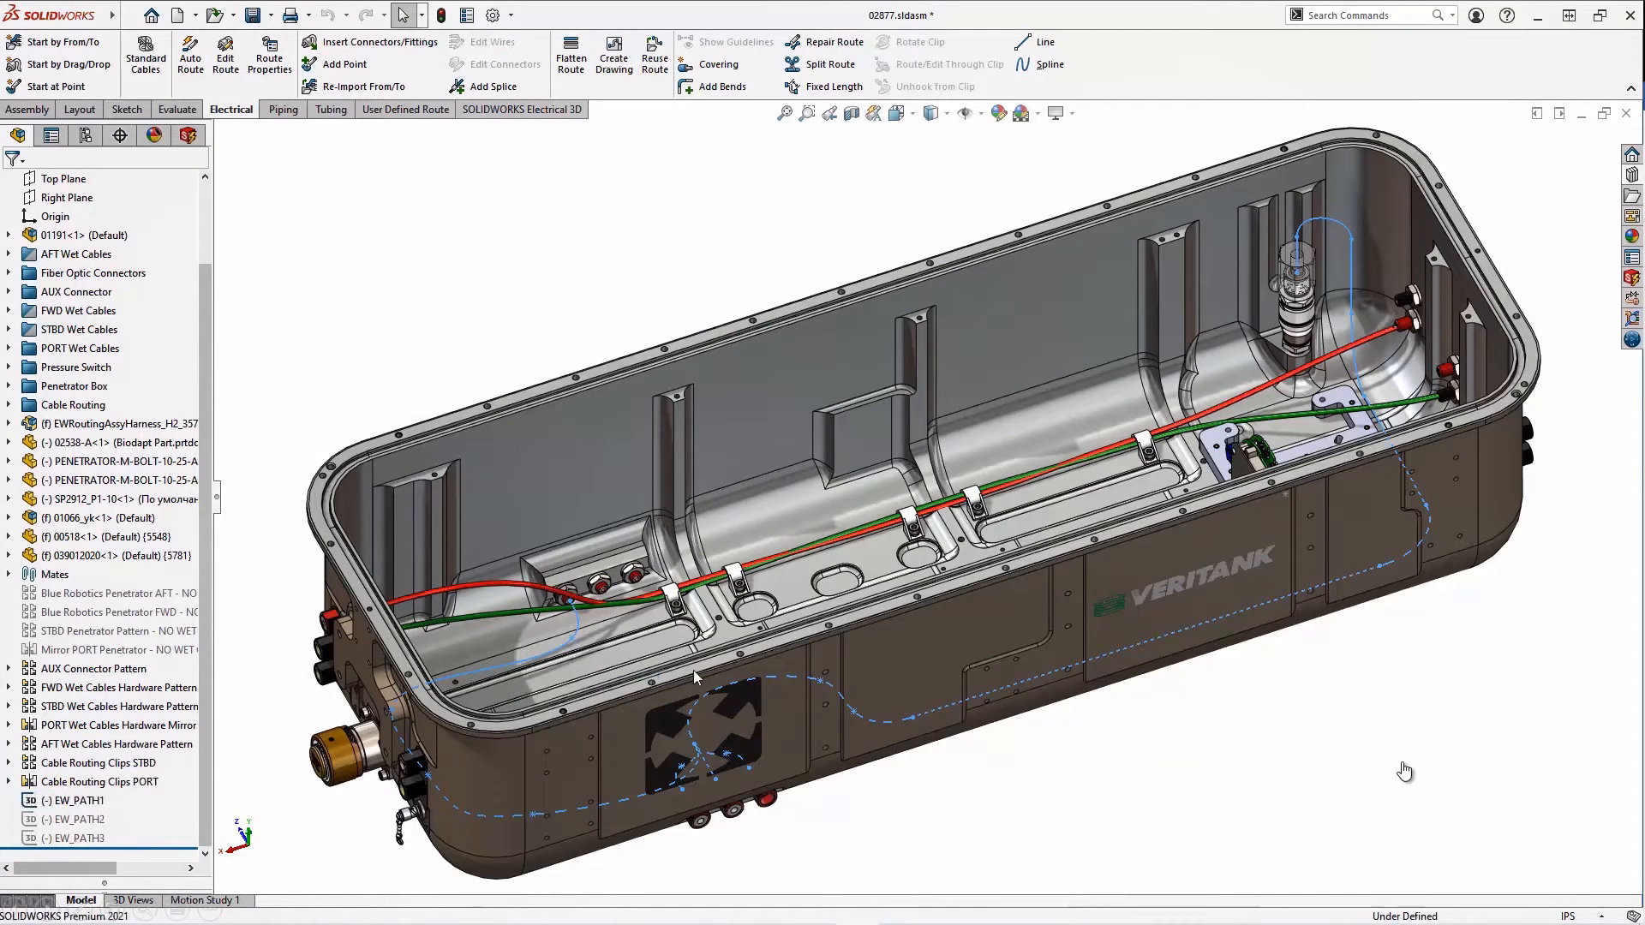
{"action": "mouse_move", "coordinate": [797, 588]}
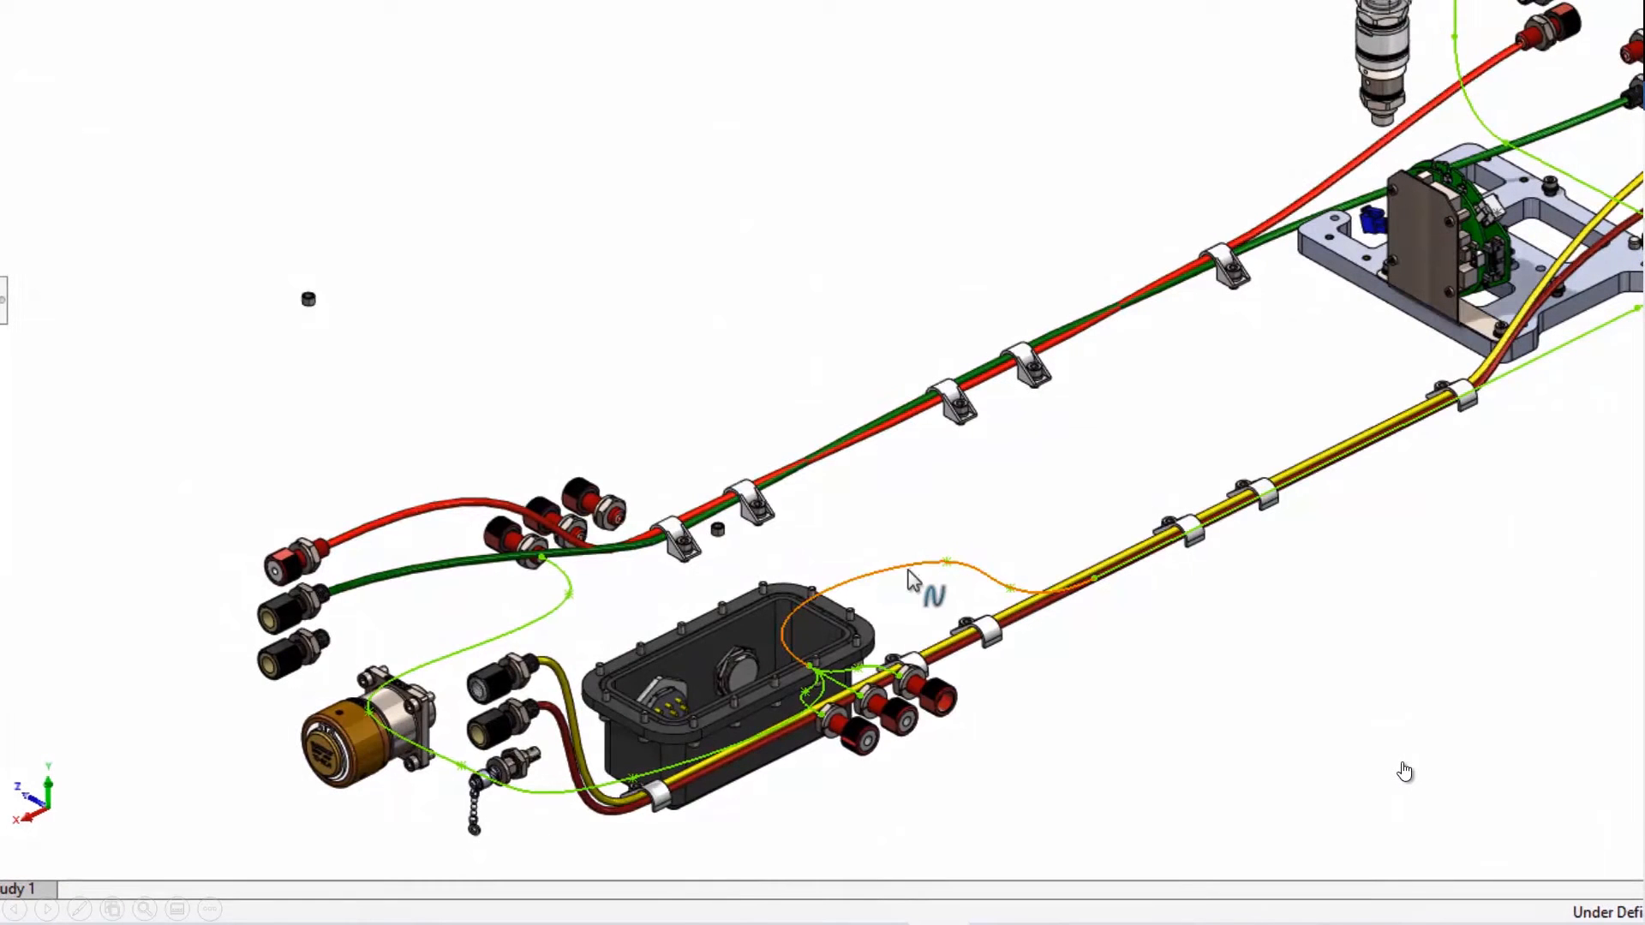
{"action": "left_click", "coordinate": [923, 577]}
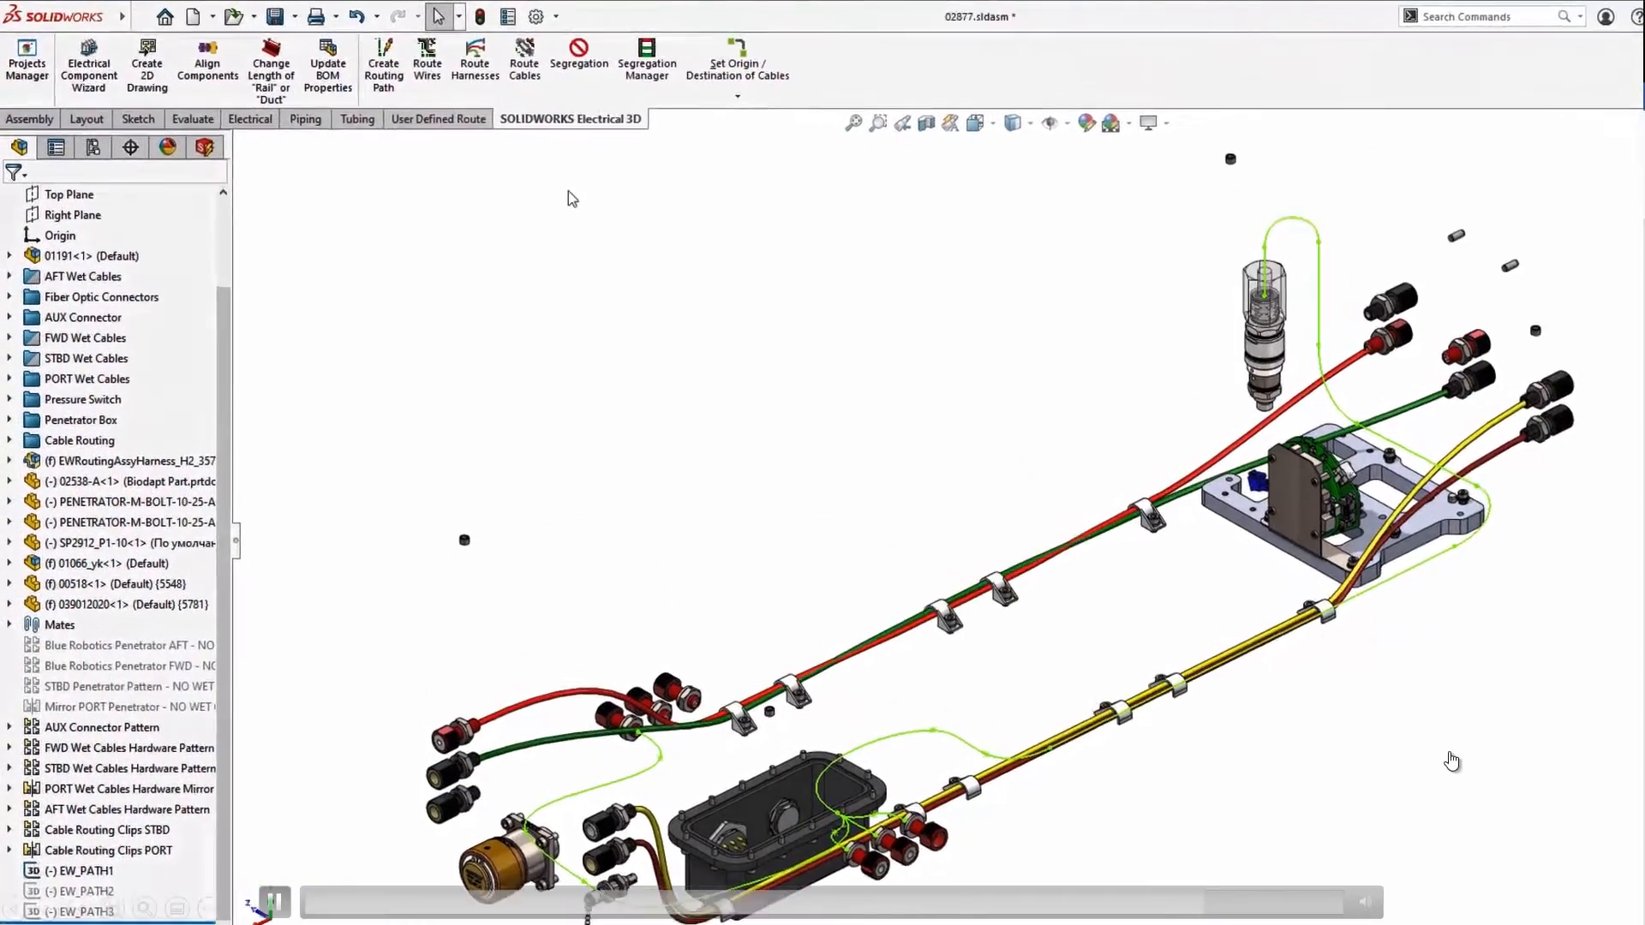
{"action": "mouse_move", "coordinate": [654, 84]}
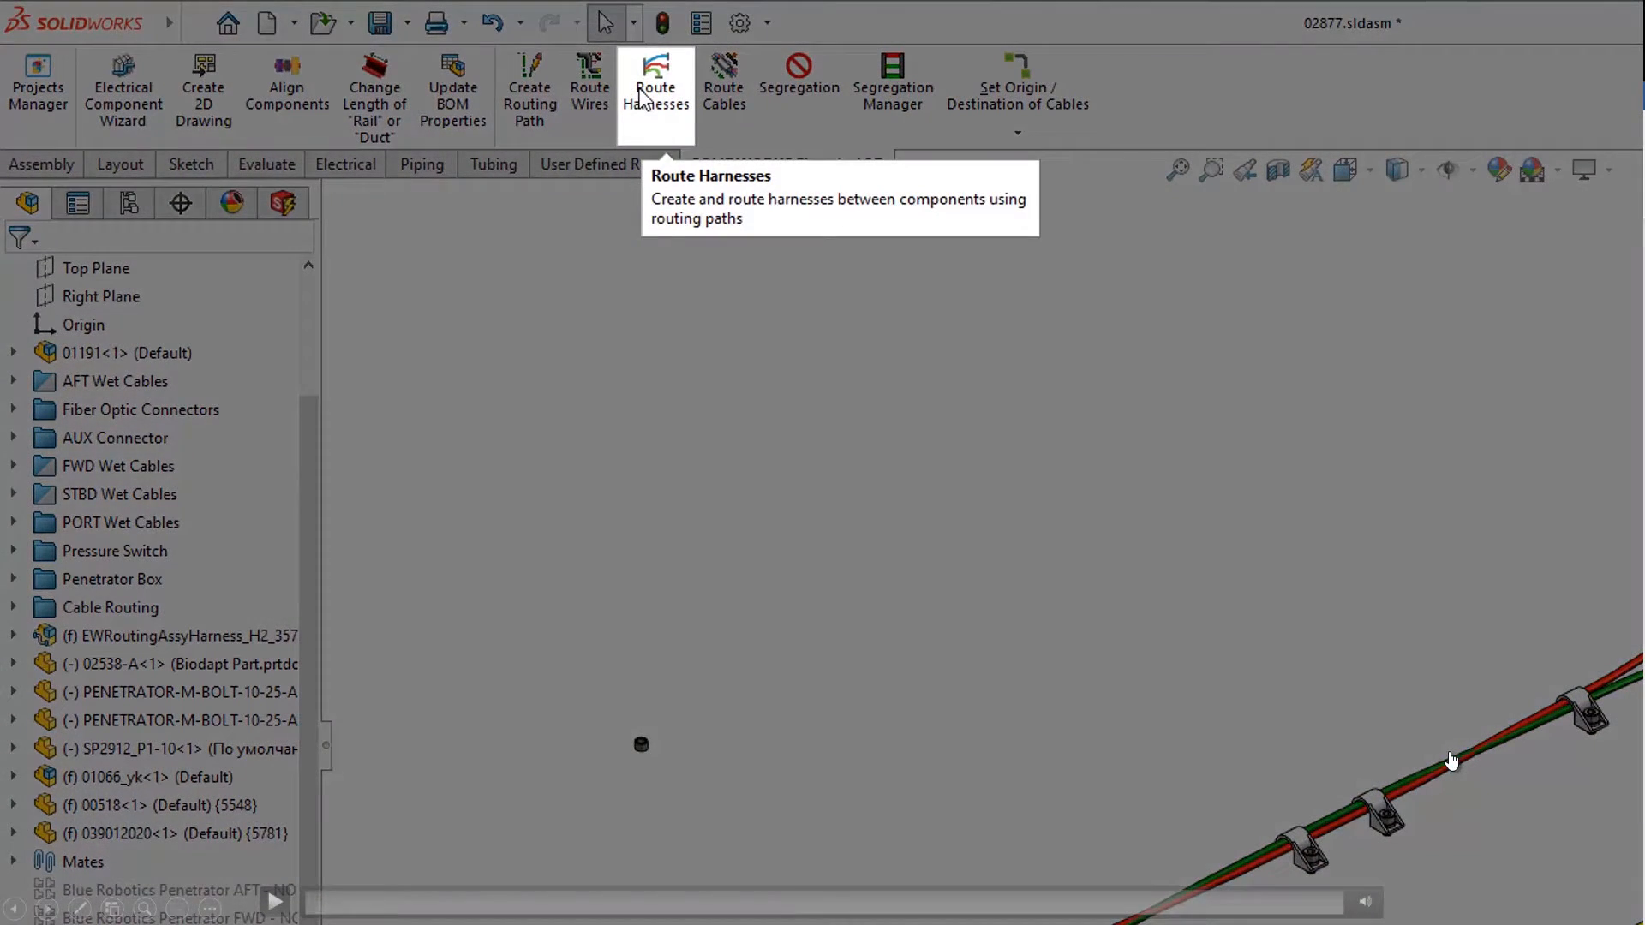
{"action": "mouse_move", "coordinate": [1417, 751]}
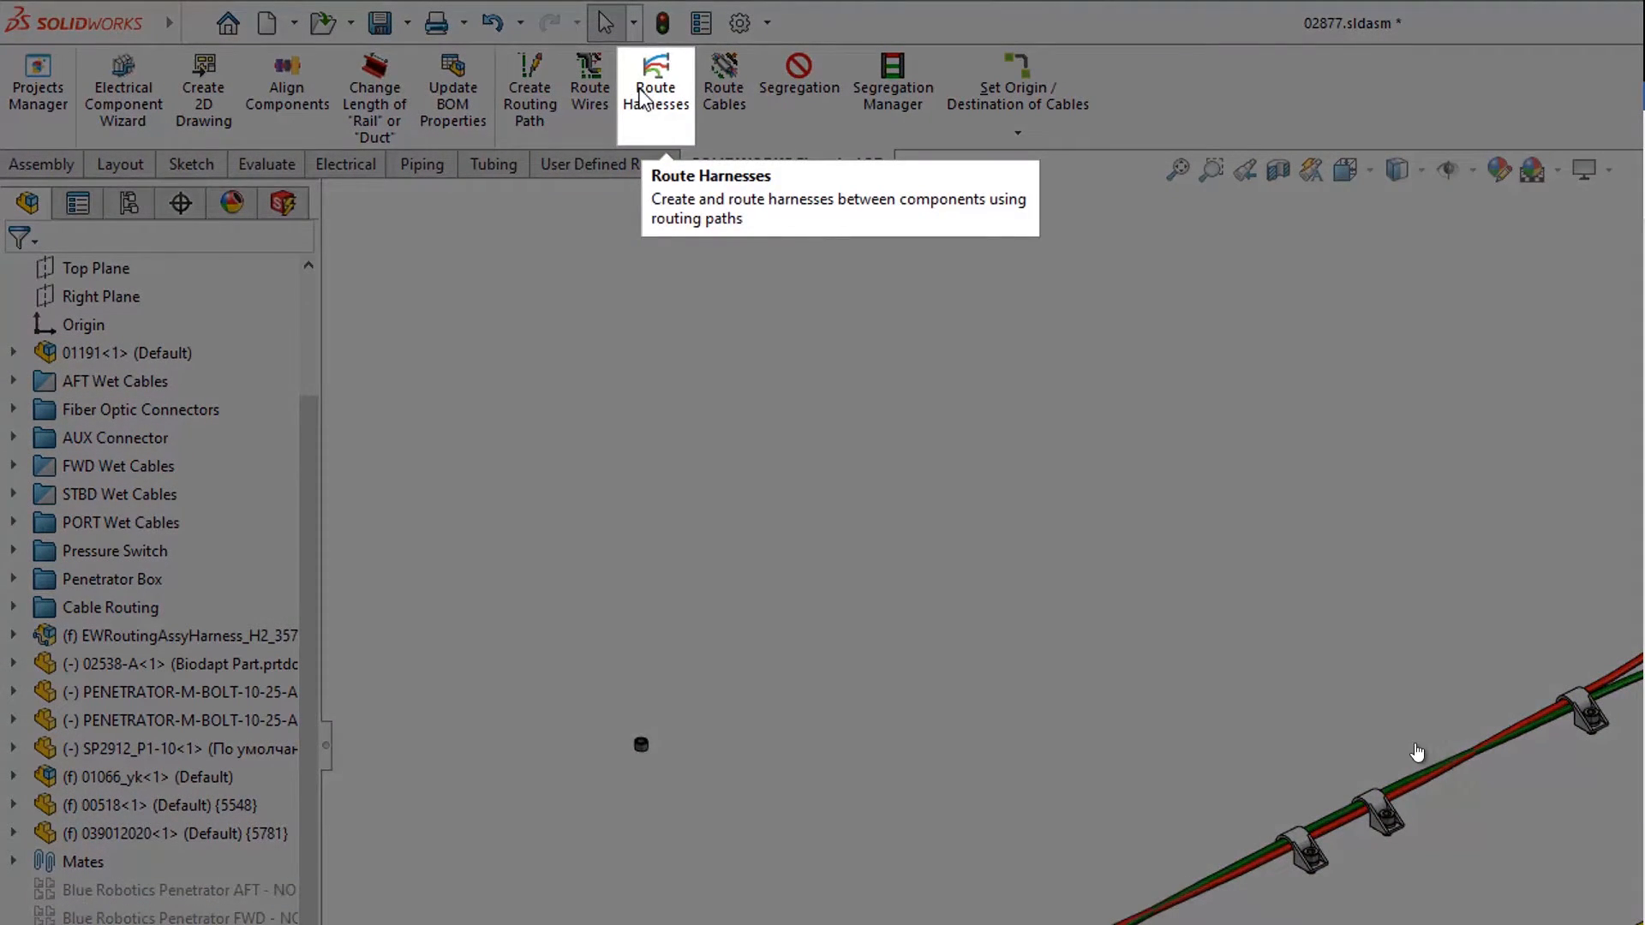
Run Route Harnesses with Use splines for All harnesses, generating the grey harness over the junction box.
{"action": "left_click", "coordinate": [654, 86]}
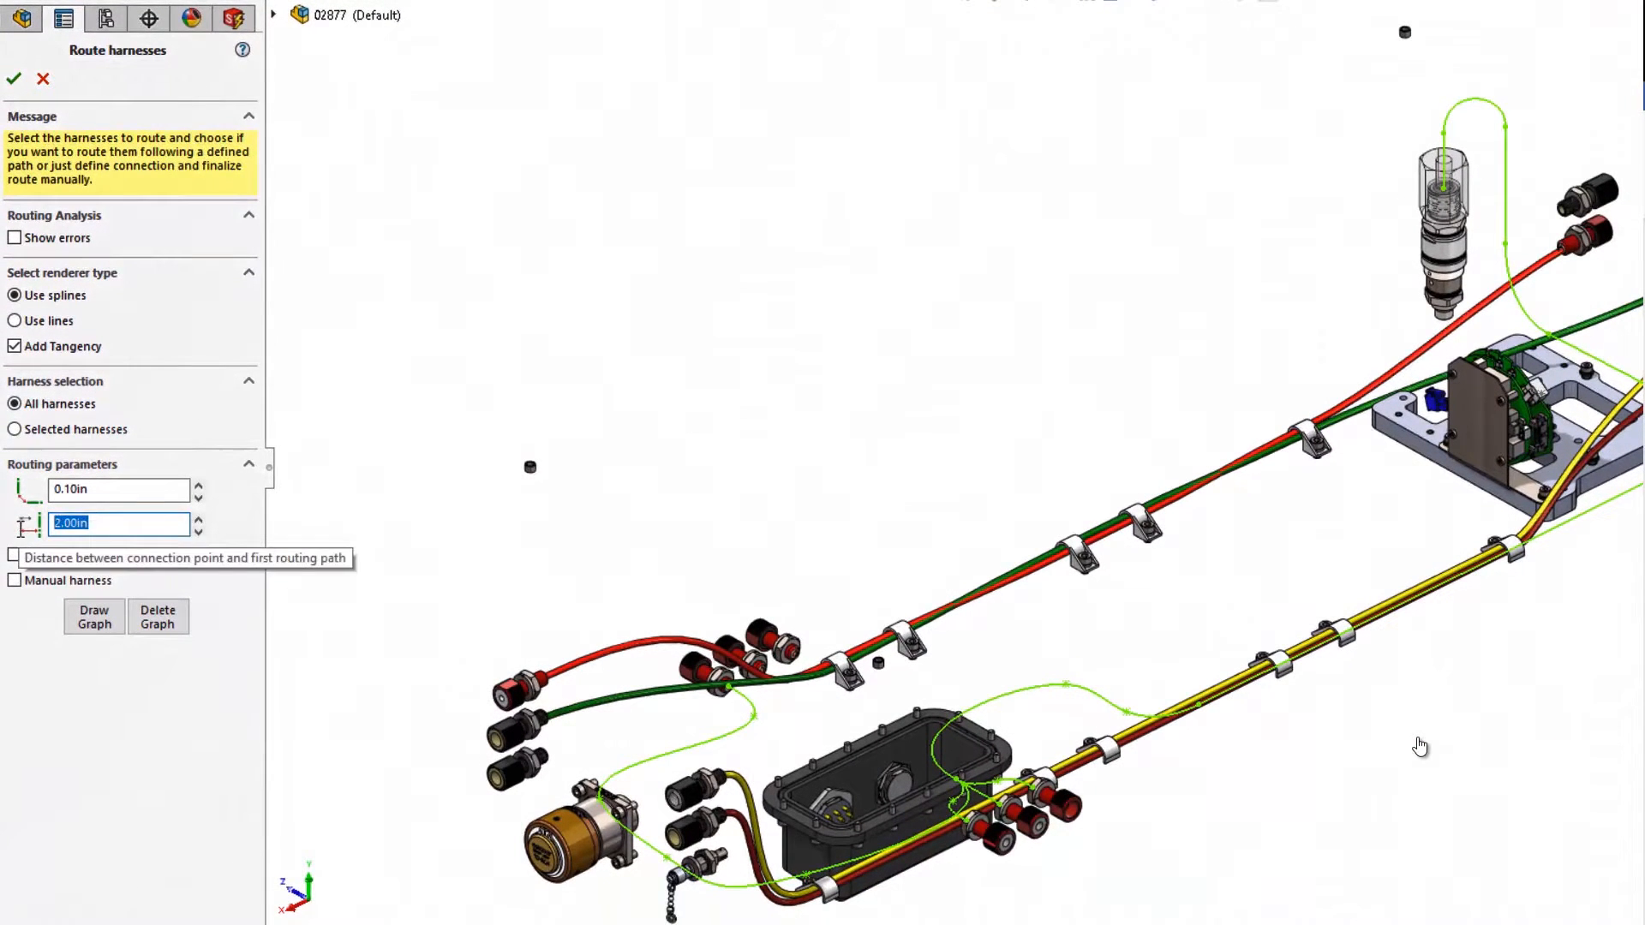
{"action": "left_click", "coordinate": [16, 430]}
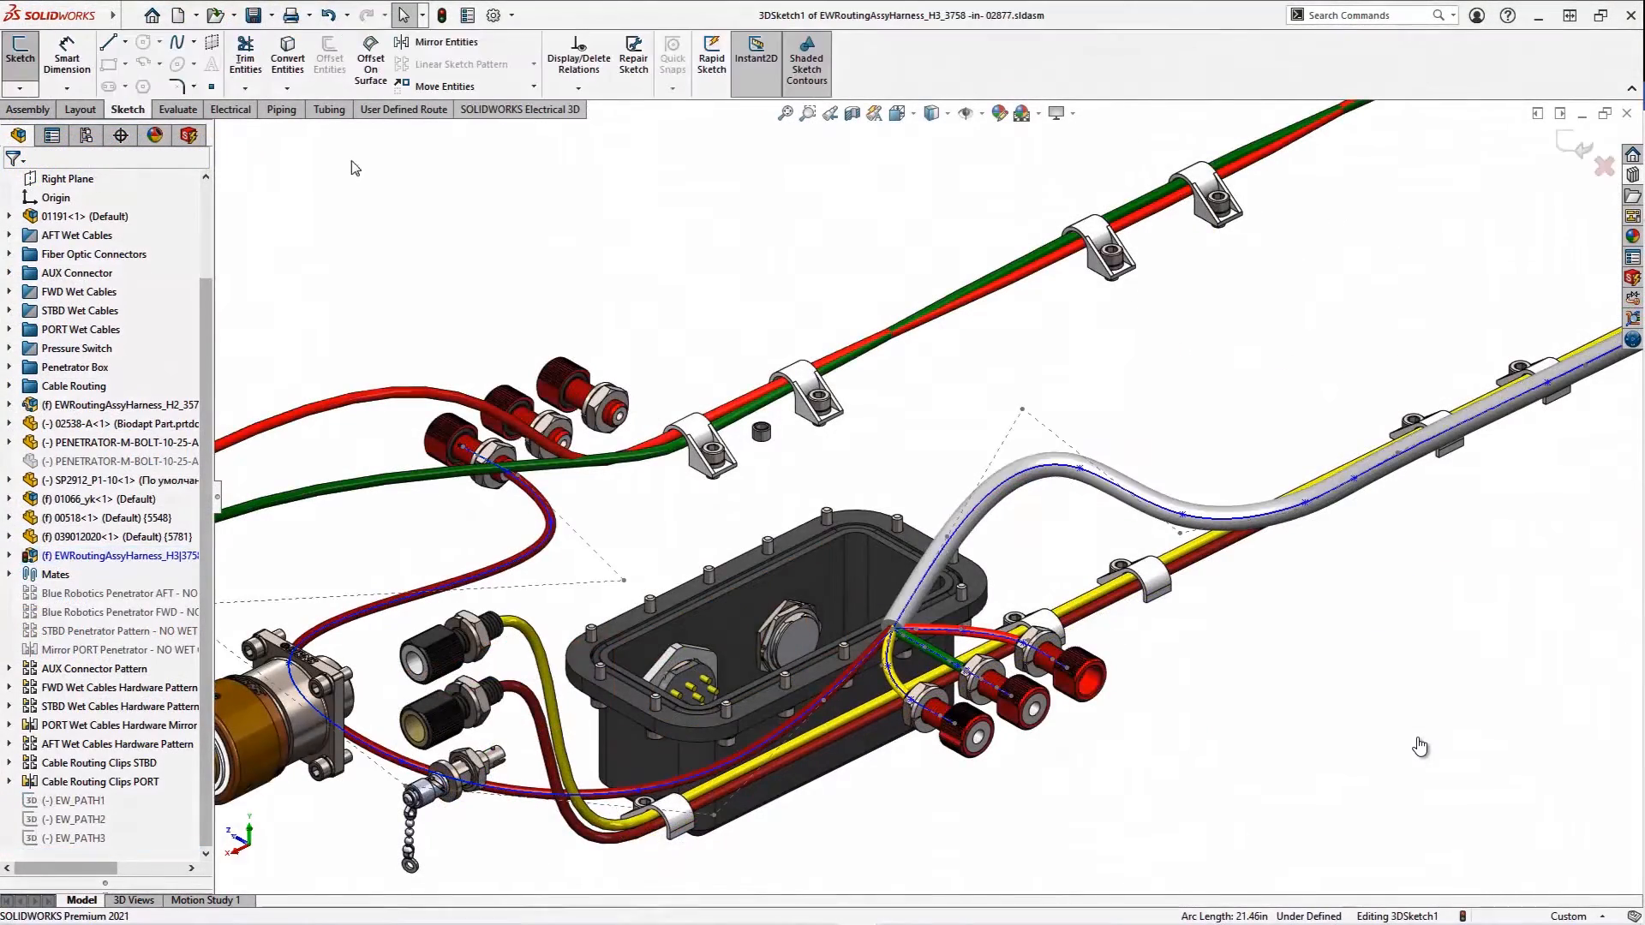
Add a splice With Component snapped onto the route segment beside the junction box.
{"action": "left_click", "coordinate": [485, 86]}
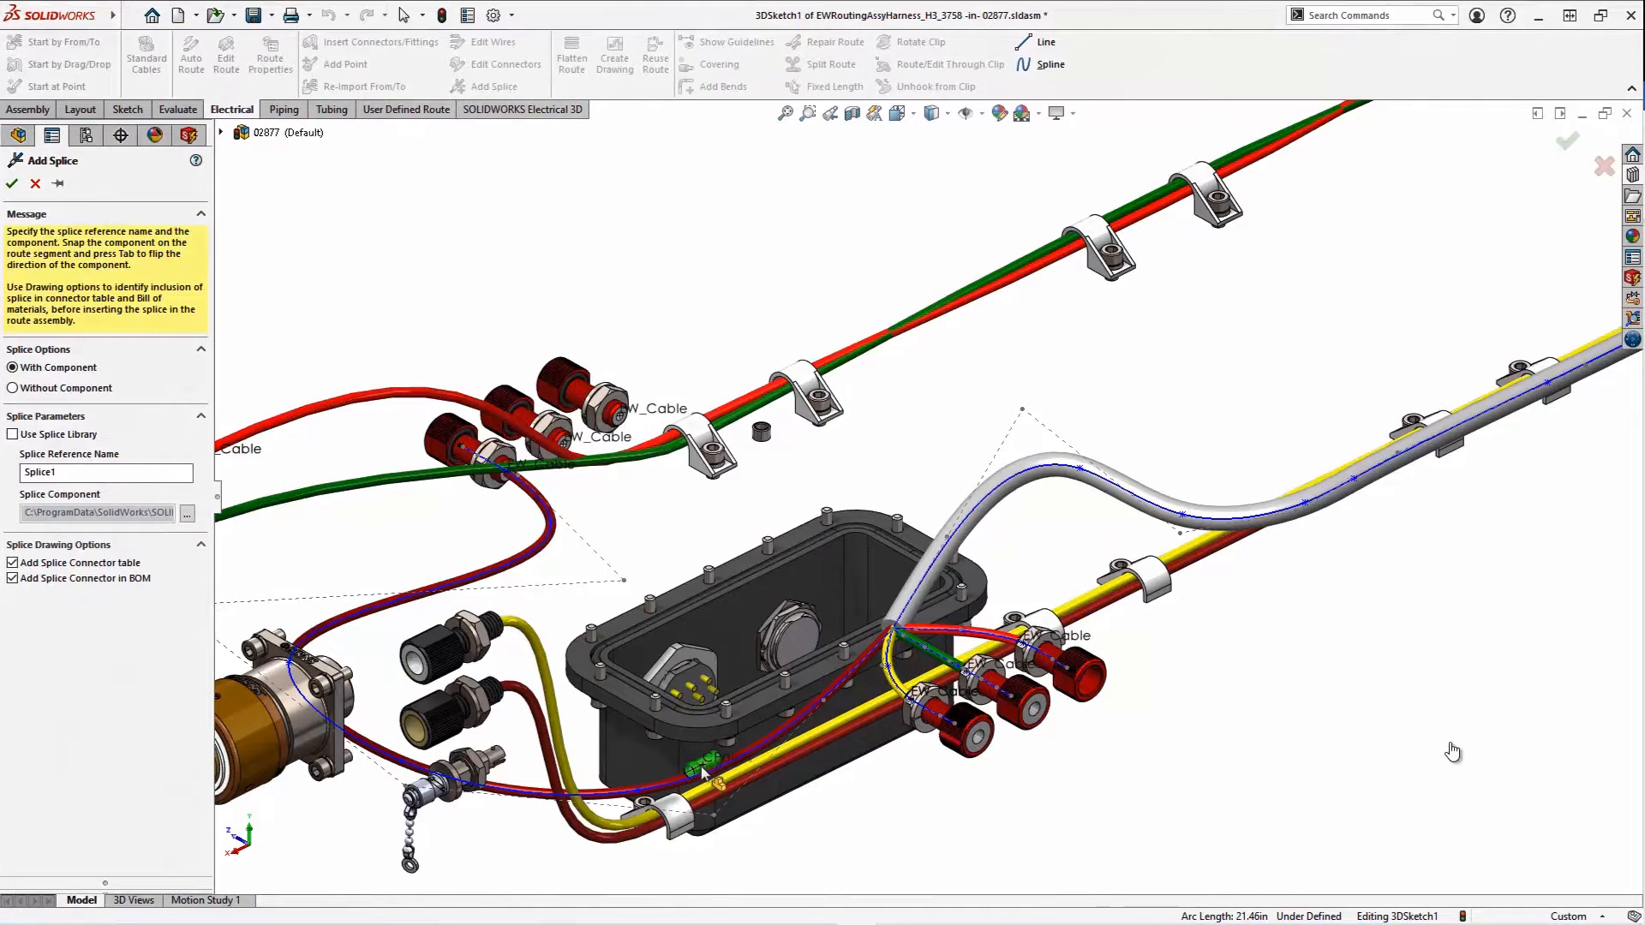
{"action": "left_click", "coordinate": [187, 513]}
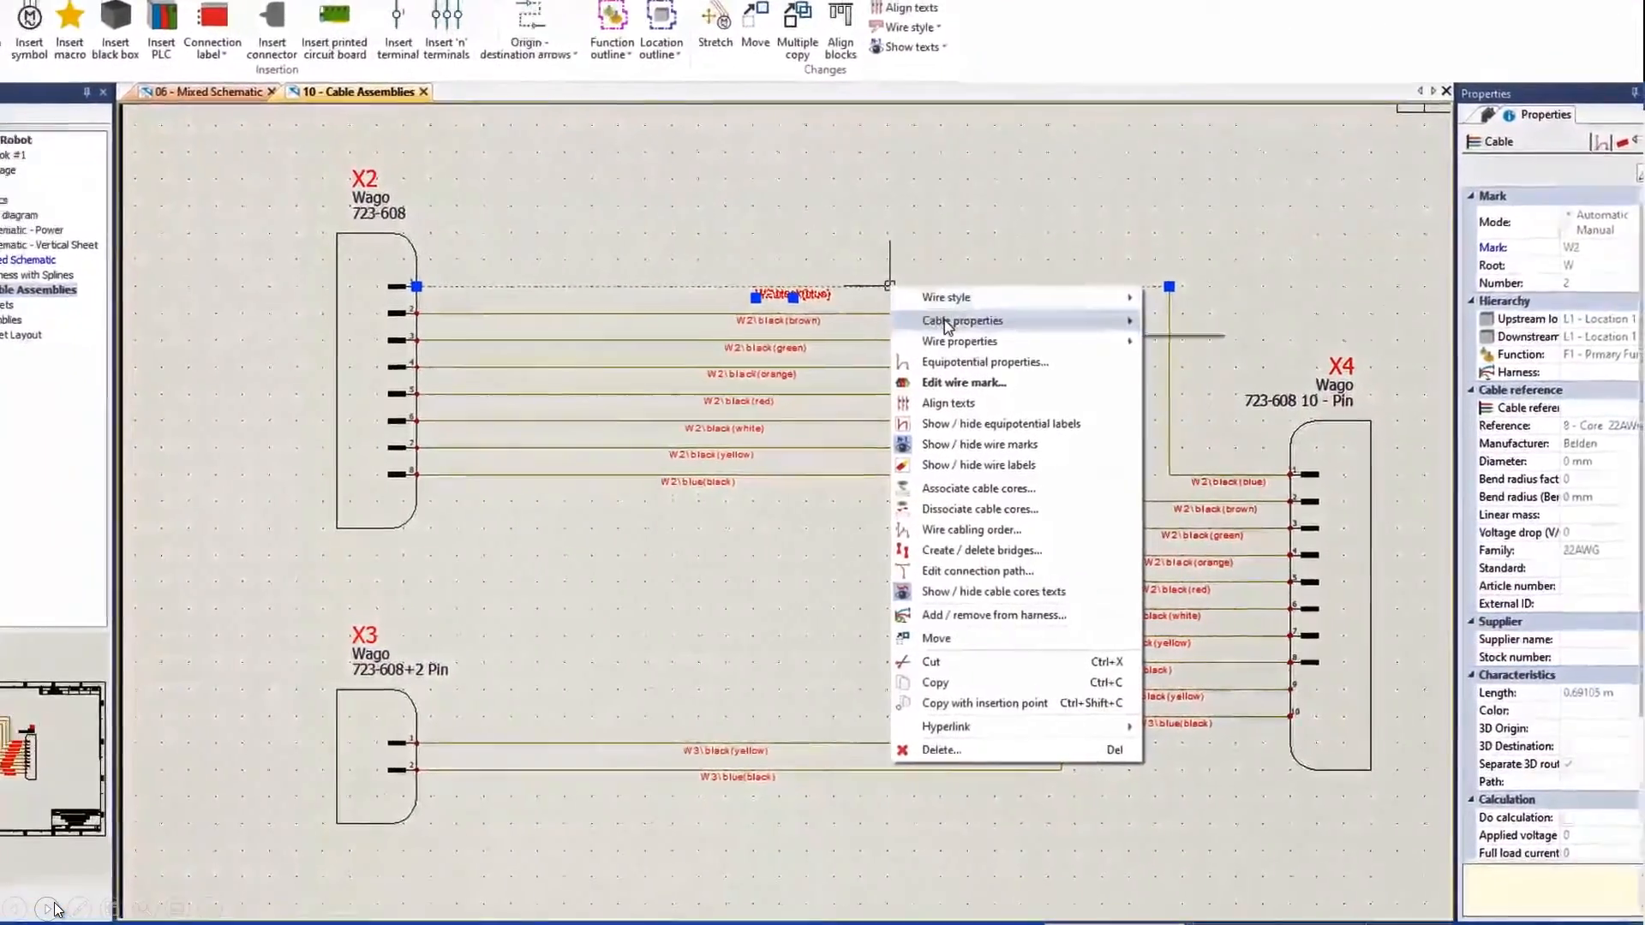
{"action": "mouse_move", "coordinate": [961, 320]}
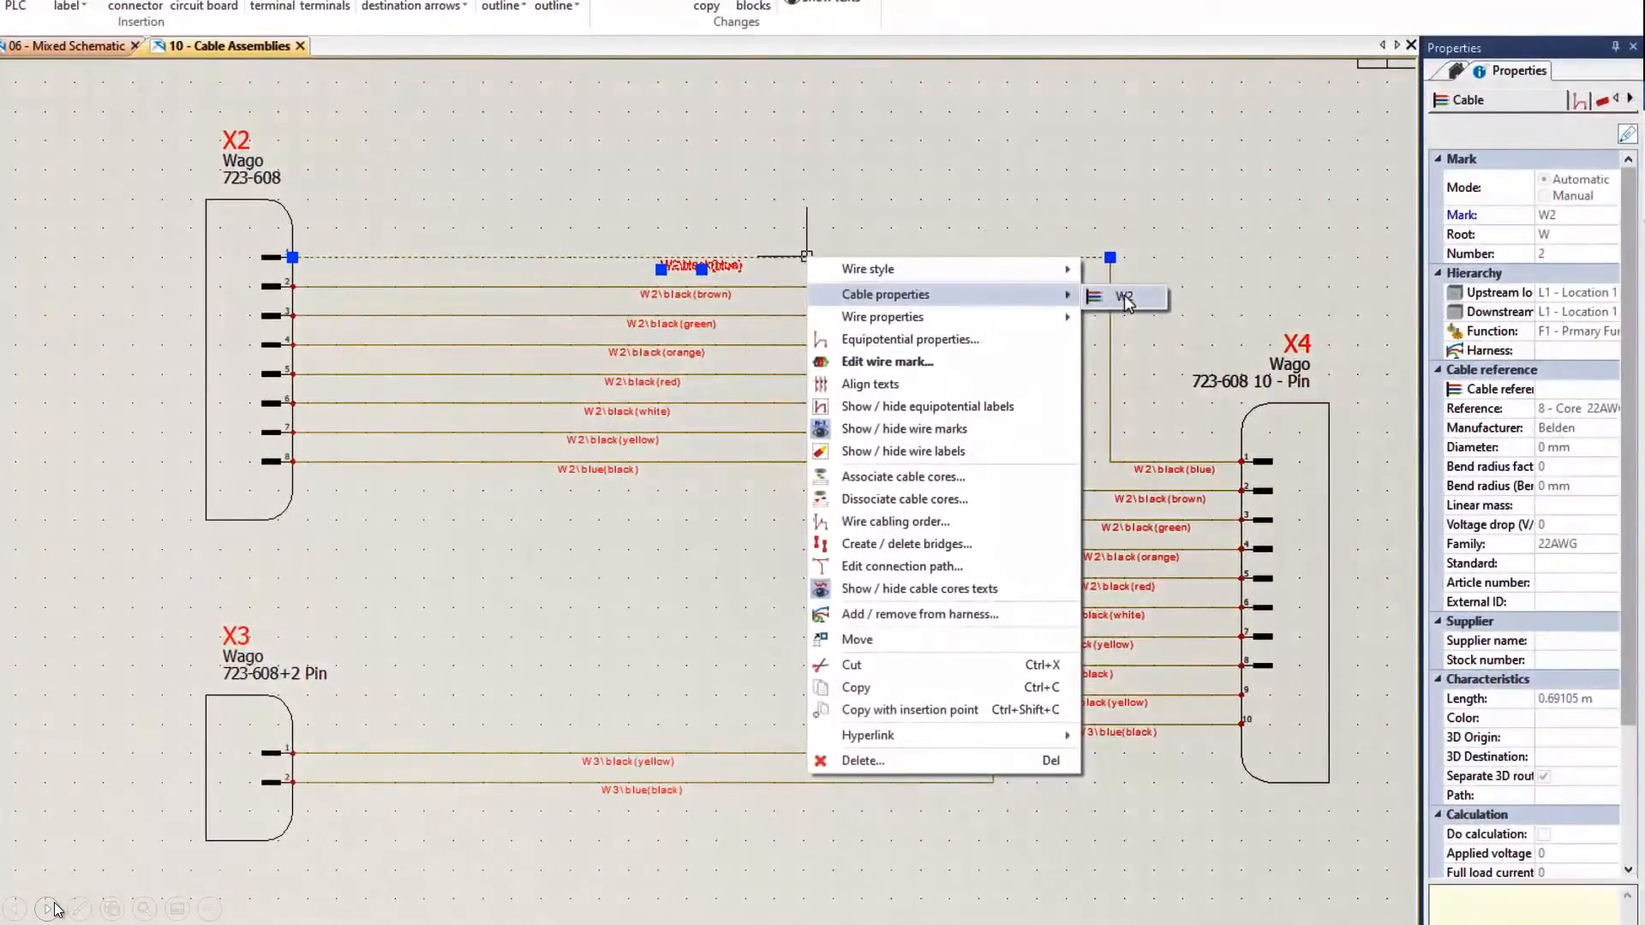
Enable Separate 3D route assembly in cable W2's properties and confirm.
{"action": "left_click", "coordinate": [885, 293]}
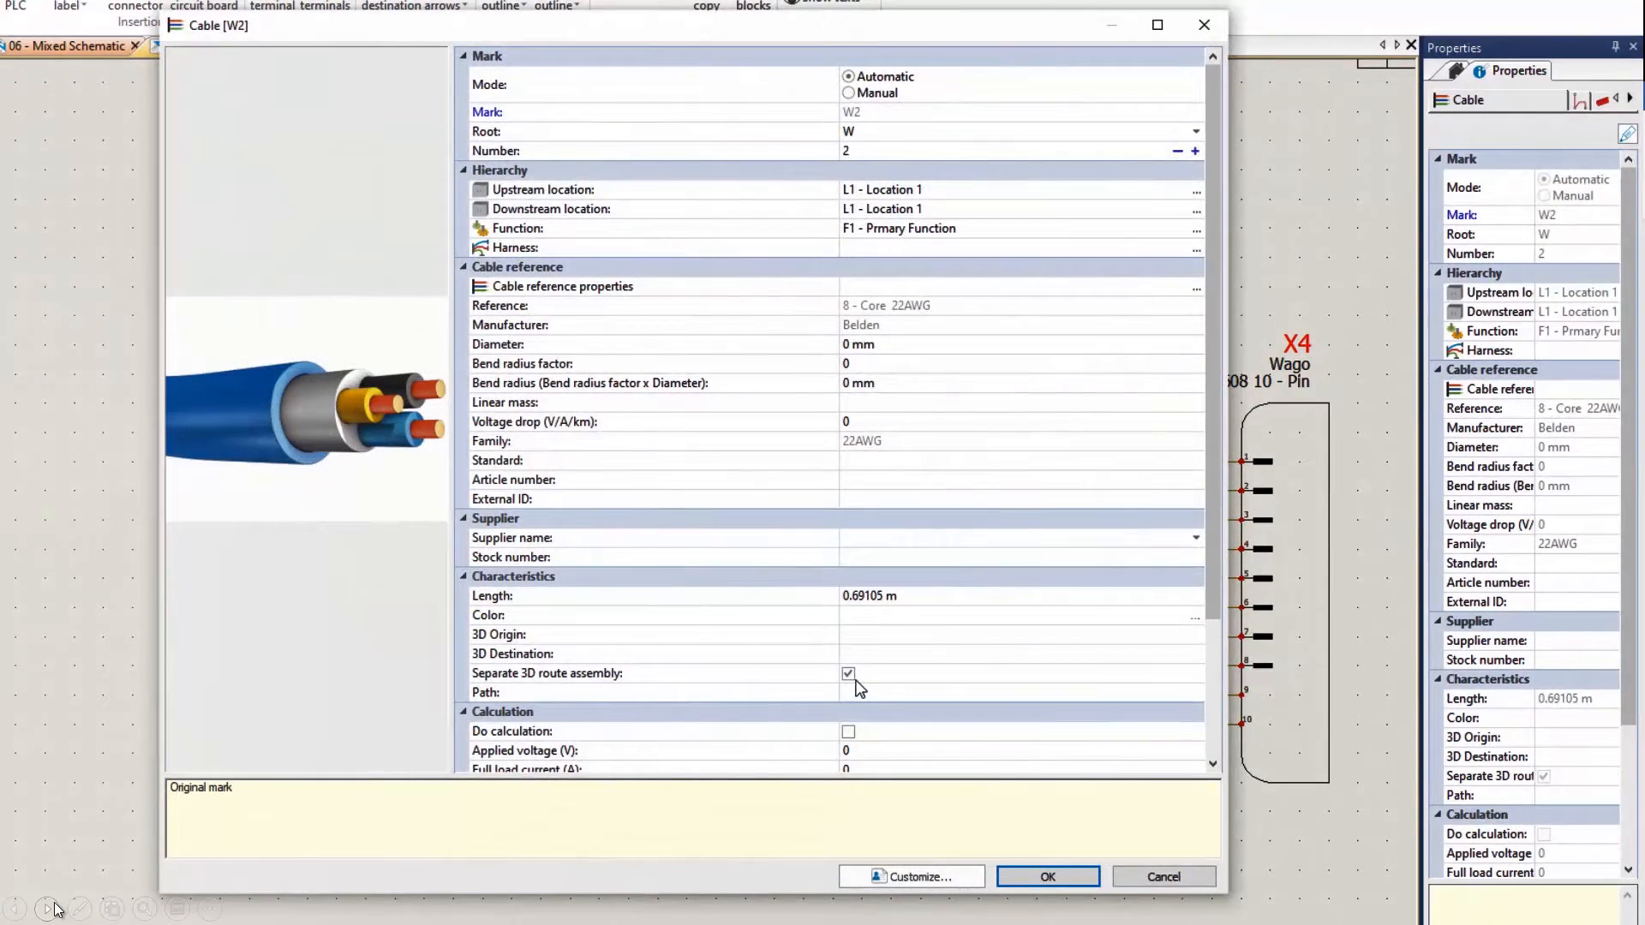
{"action": "left_click", "coordinate": [848, 674]}
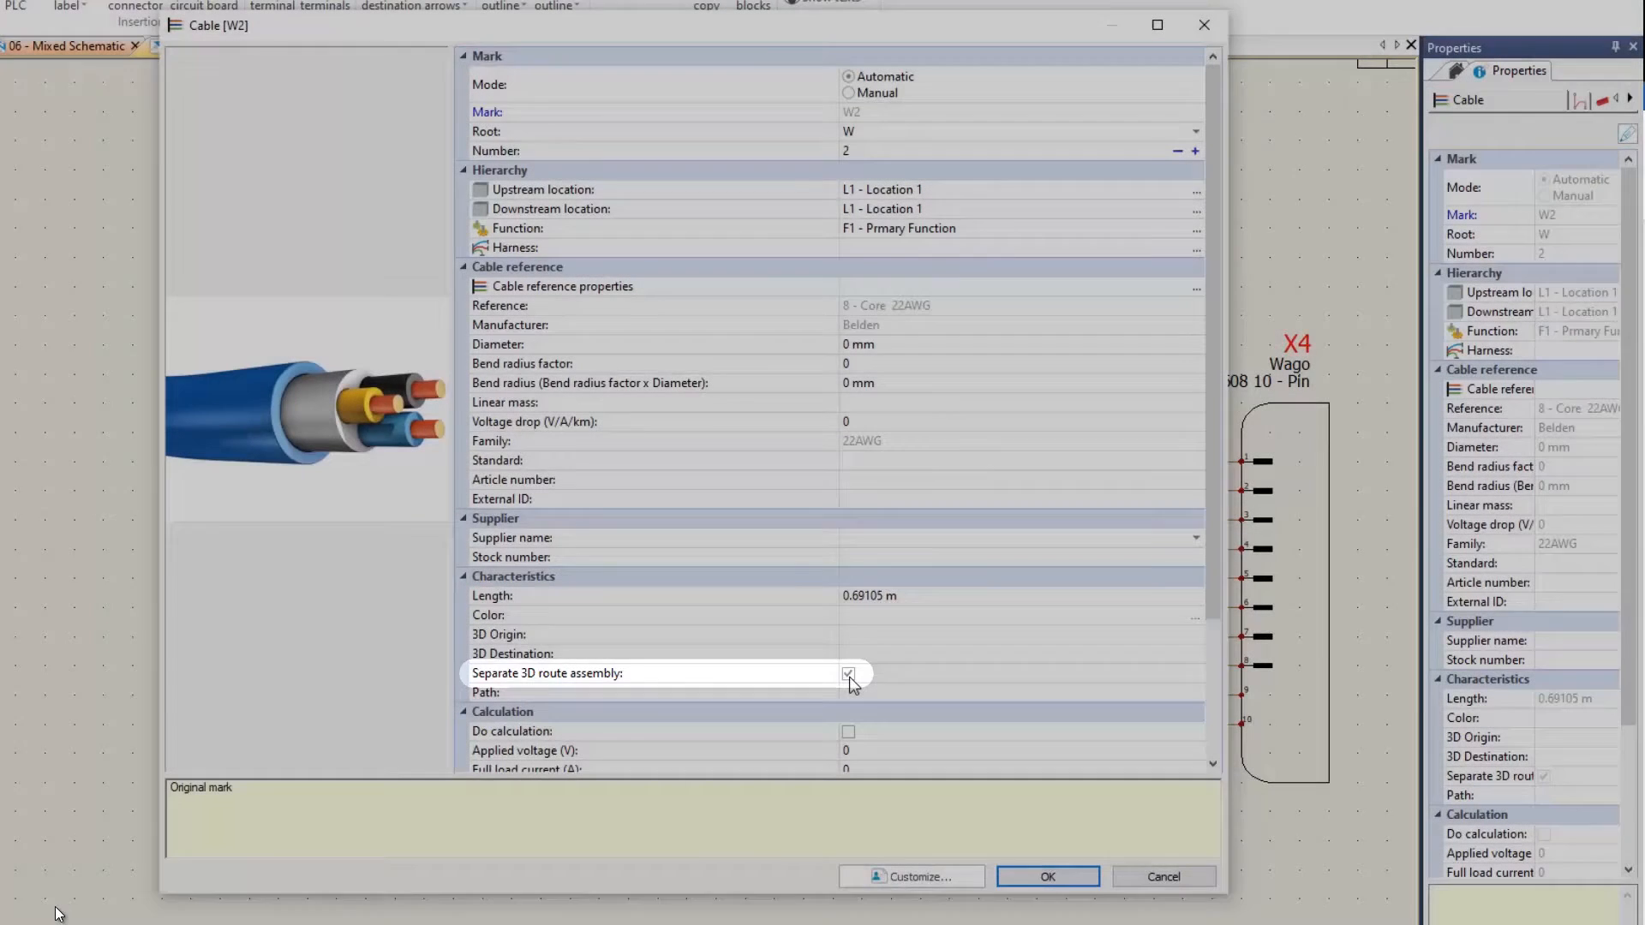
{"action": "left_click", "coordinate": [848, 672]}
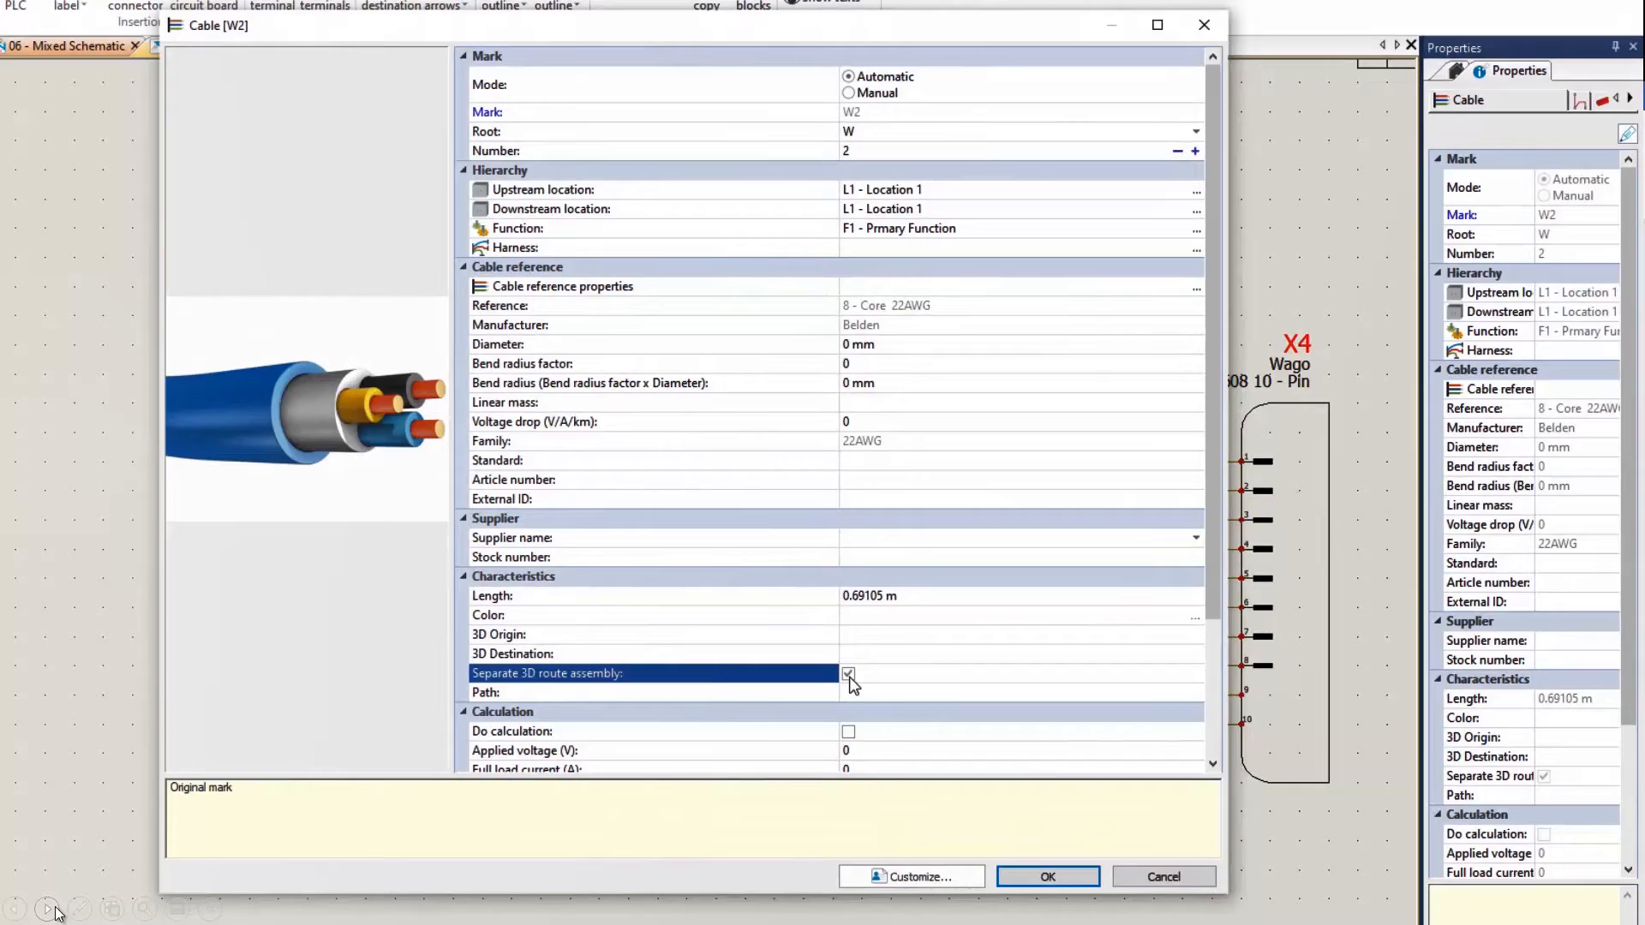
{"action": "left_click", "coordinate": [1045, 876]}
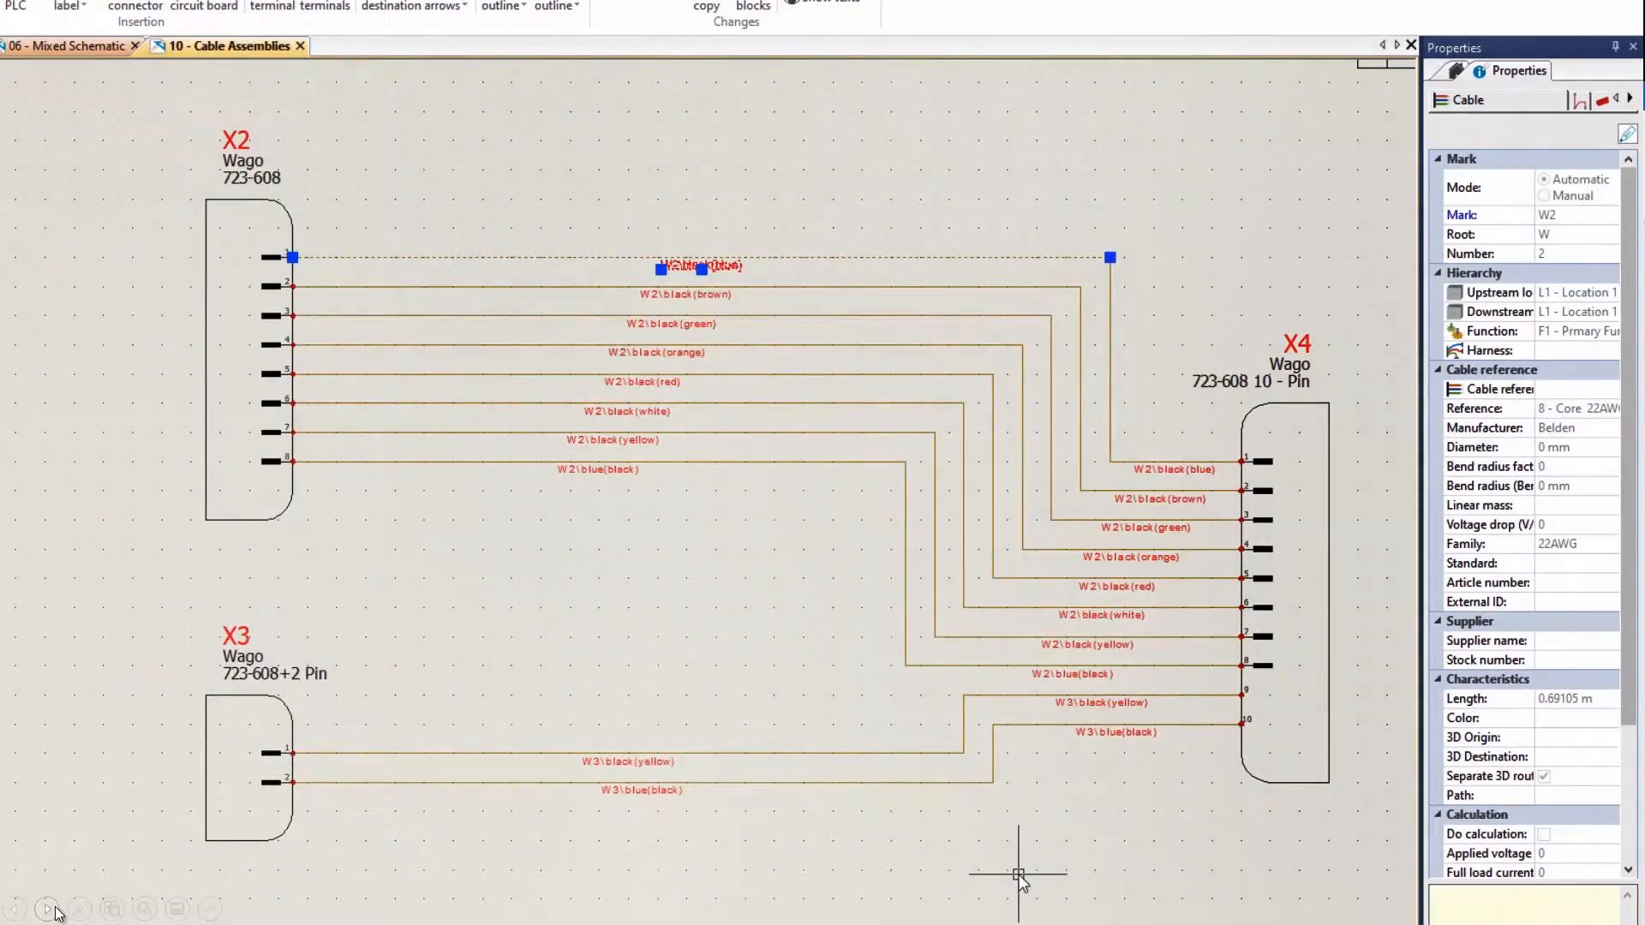
Return to the 3D assembly and list project cables W1, W2 and W3 under Route Cables > Selected cables.
{"action": "left_click", "coordinate": [48, 906]}
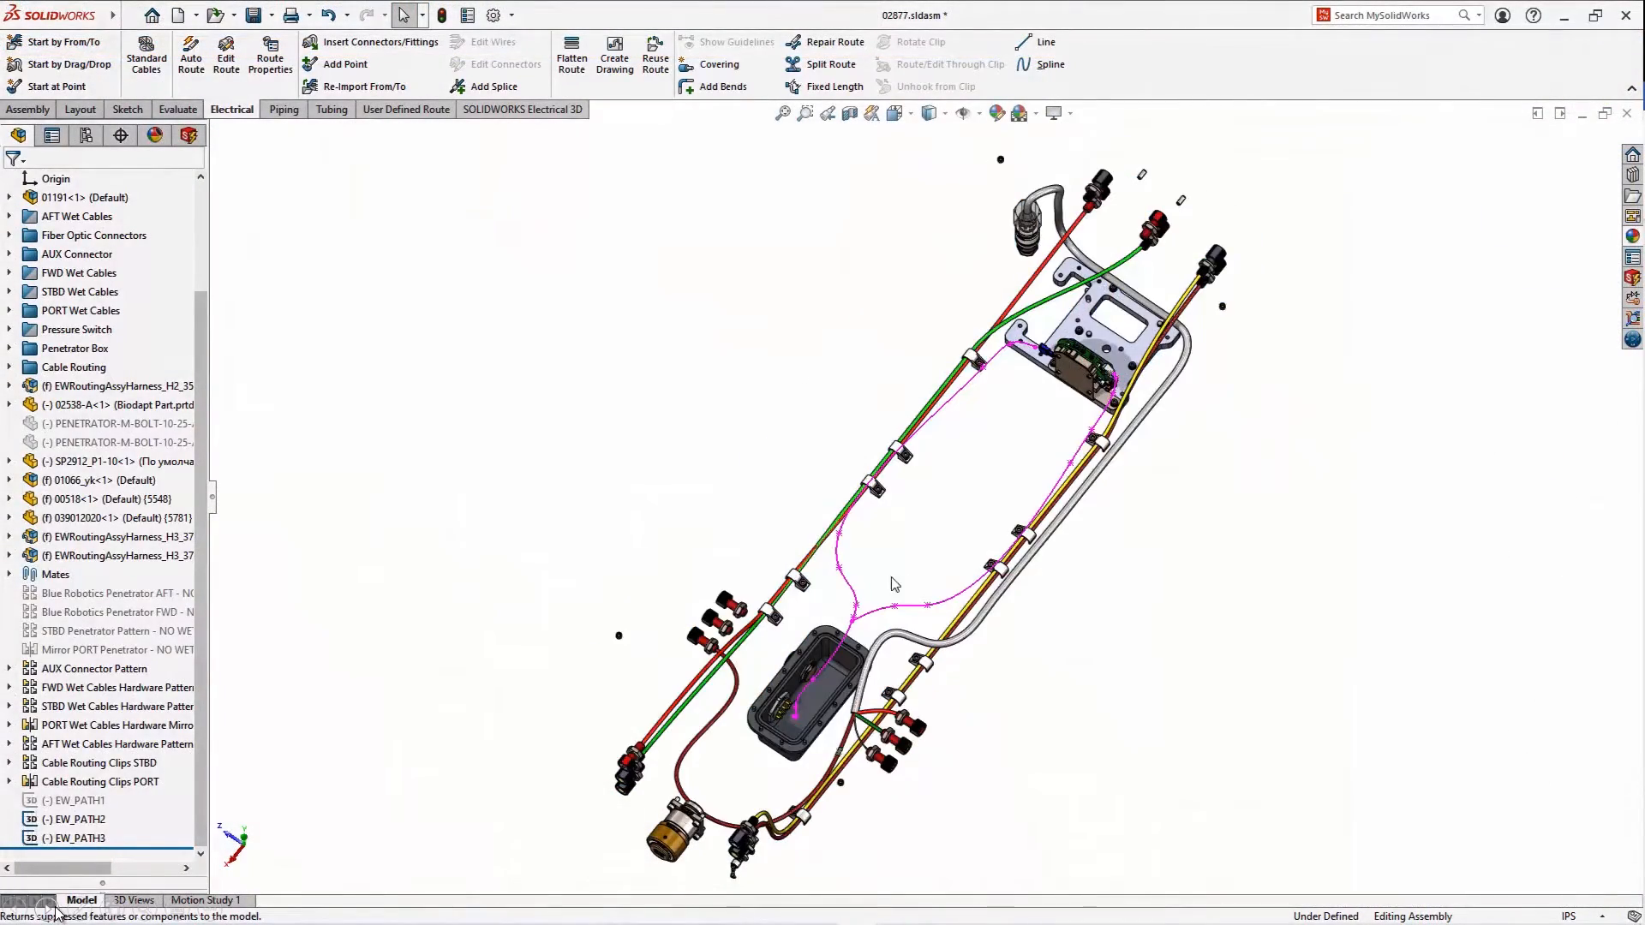
{"action": "mouse_move", "coordinate": [915, 578]}
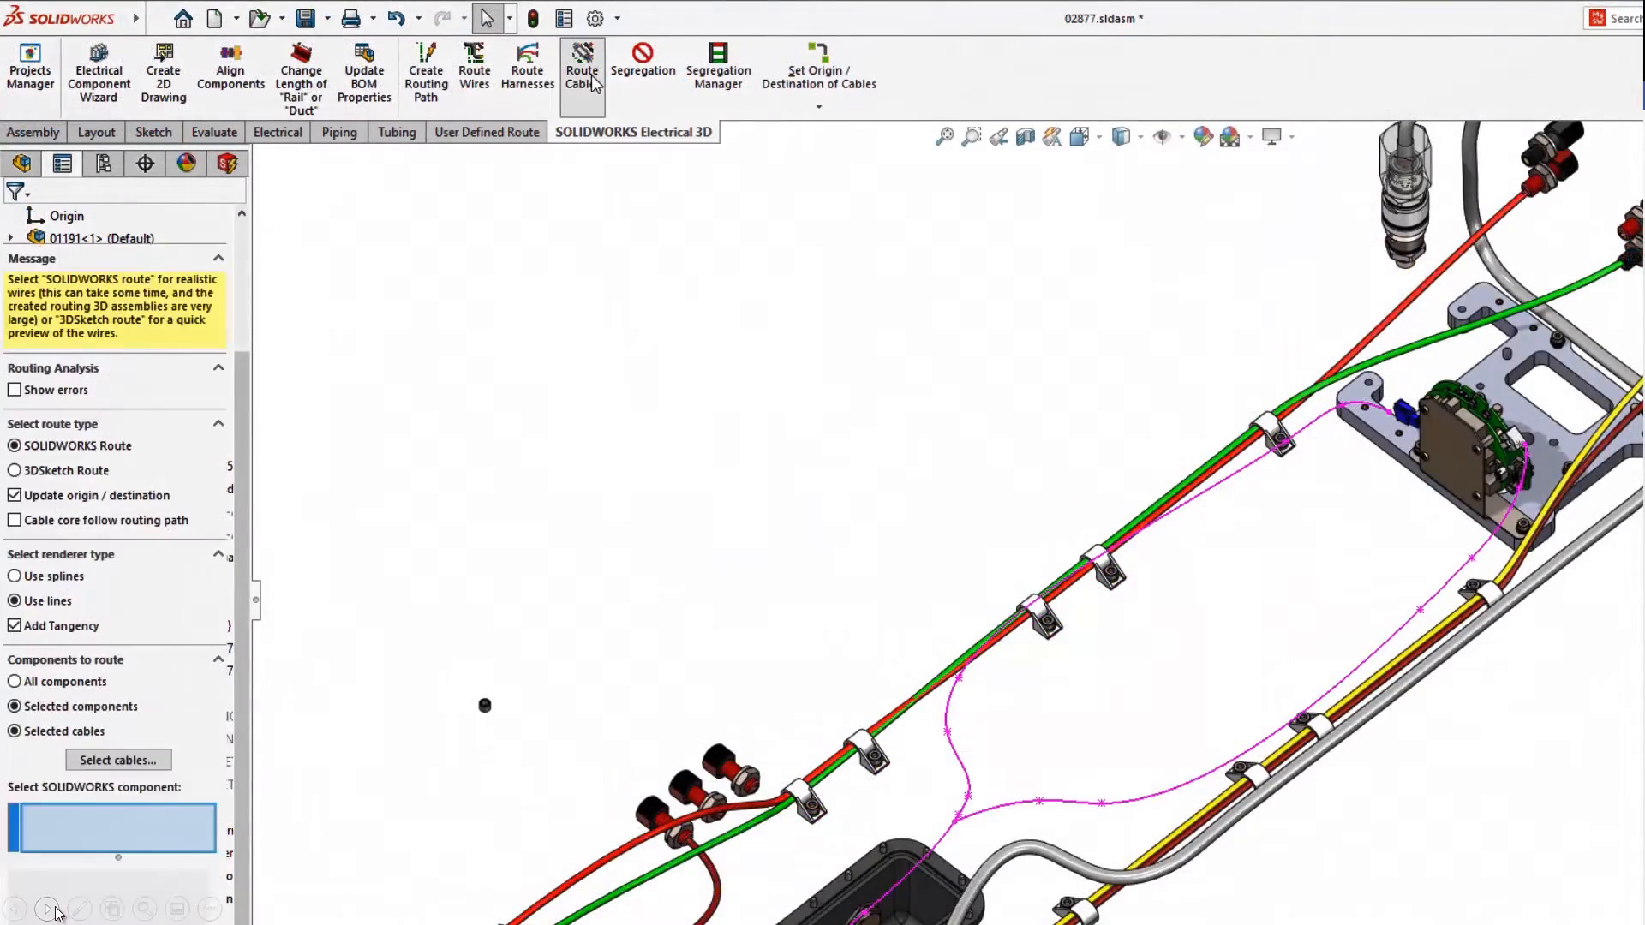
{"action": "left_click", "coordinate": [117, 759]}
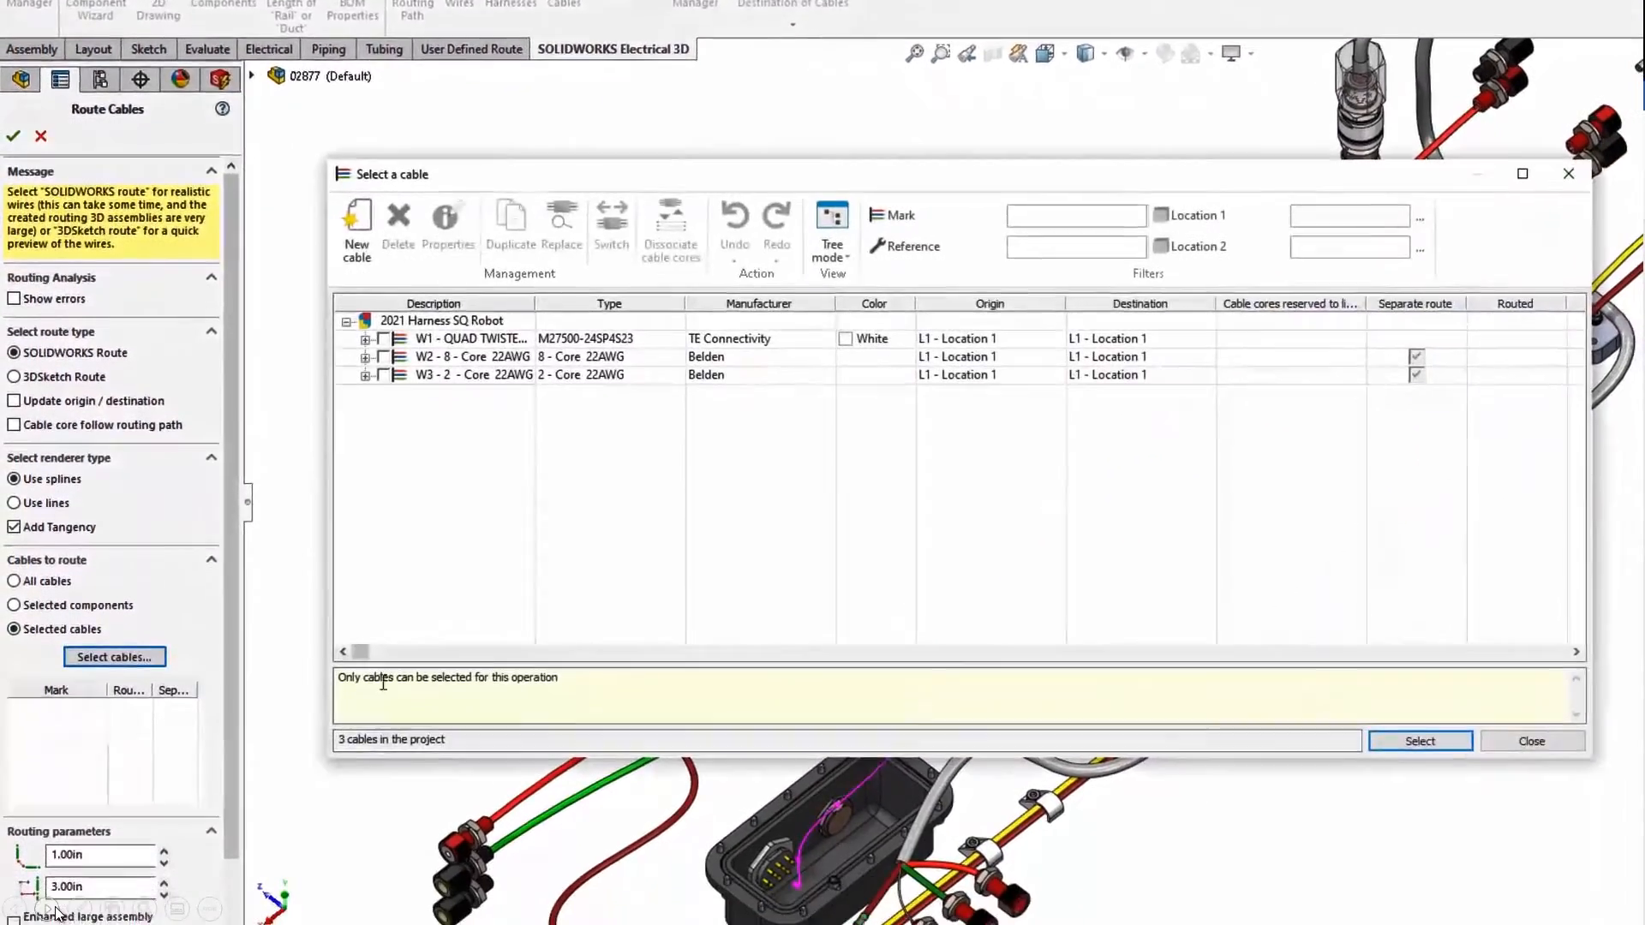